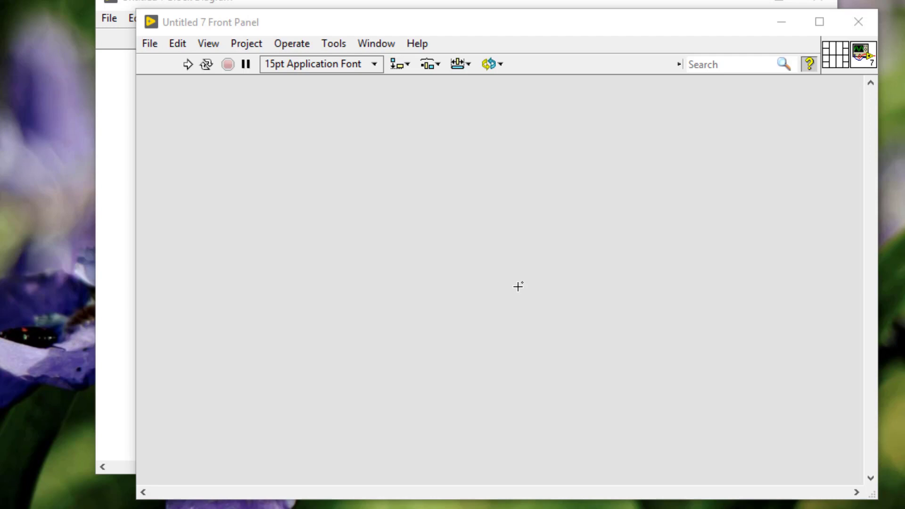
pyautogui.moveTo(425, 189)
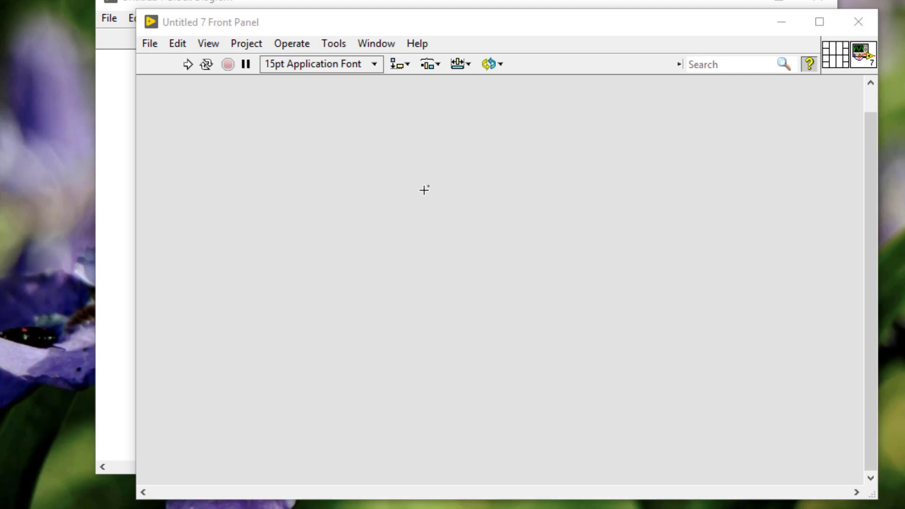
# Bring up the Controls palette on the empty front panel and expand it to all categories
pyautogui.rightClick(424, 190)
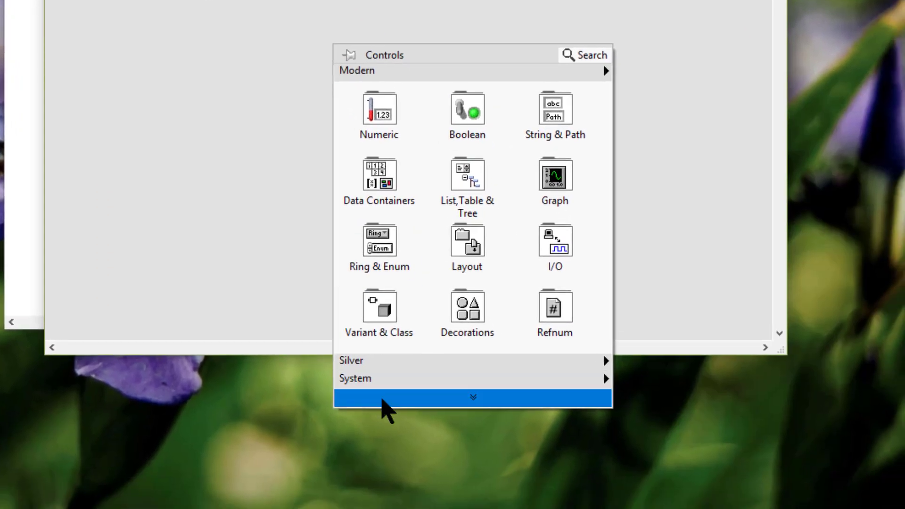
pyautogui.click(472, 397)
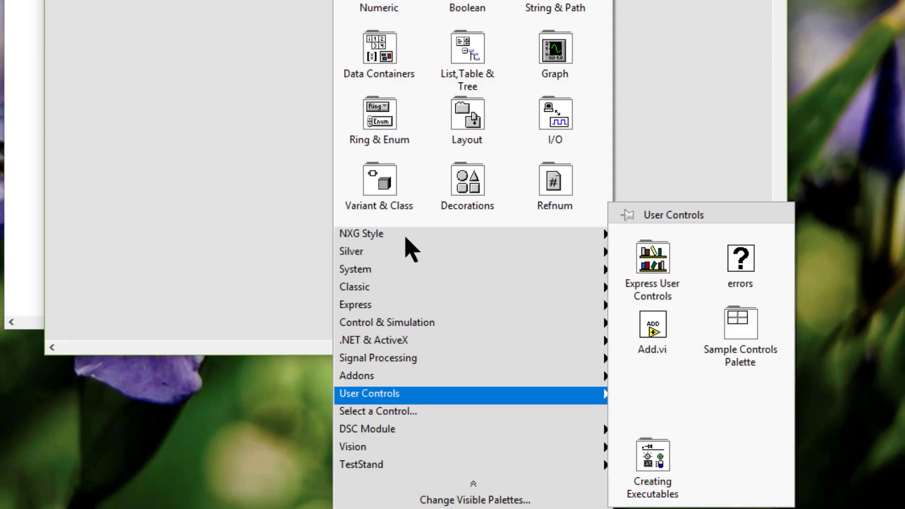
pyautogui.moveTo(361, 234)
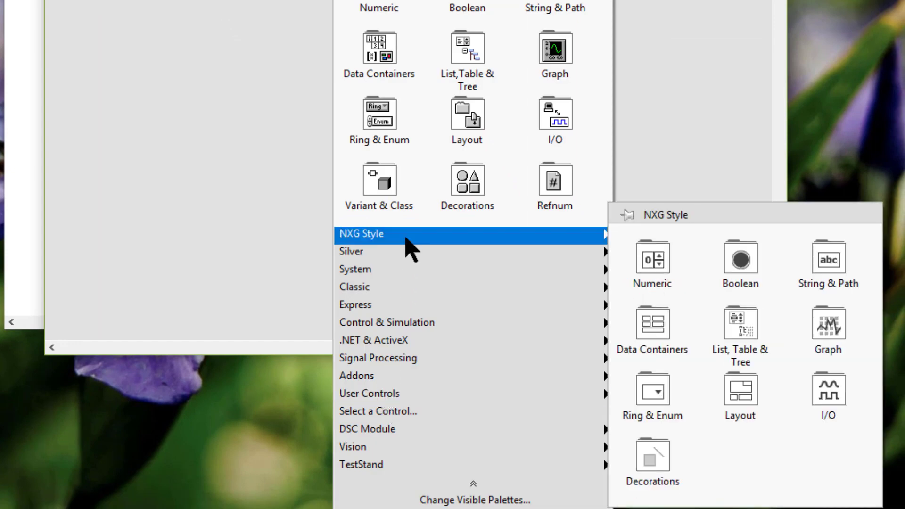
pyautogui.moveTo(376, 252)
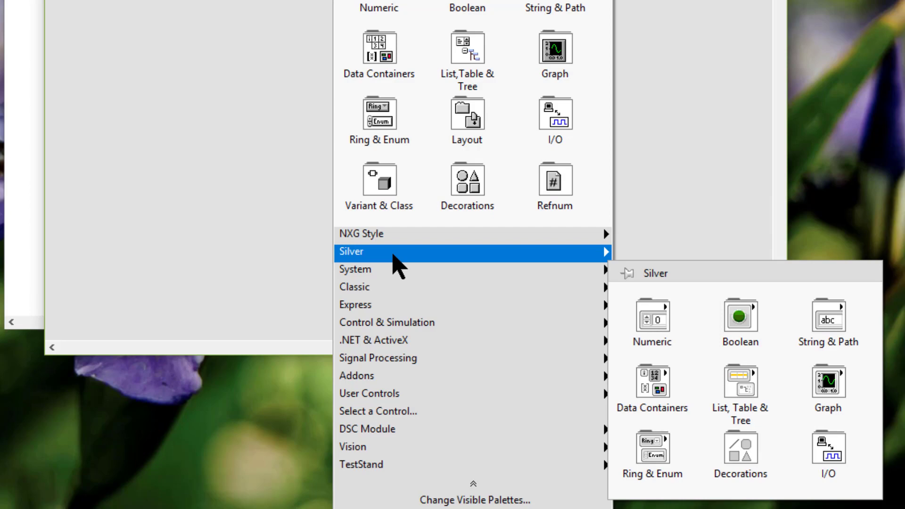
pyautogui.moveTo(397, 276)
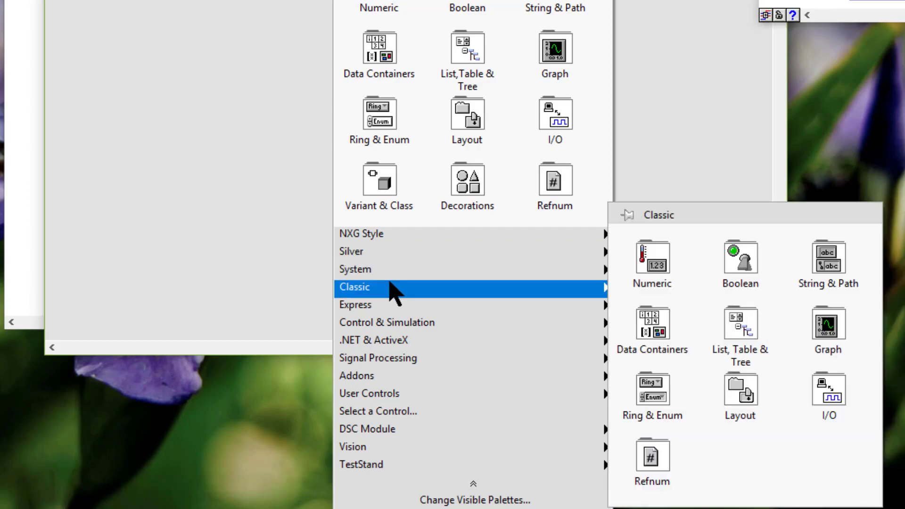
pyautogui.moveTo(248, 130)
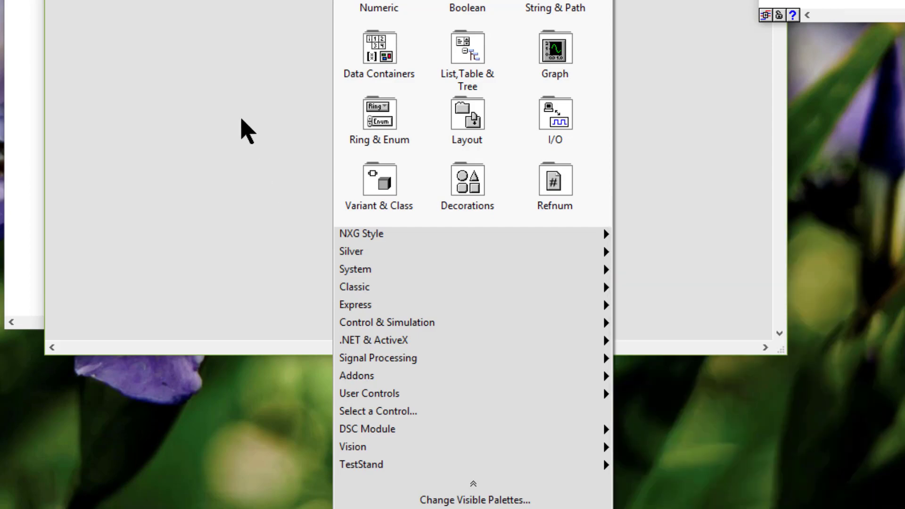
pyautogui.moveTo(242, 103)
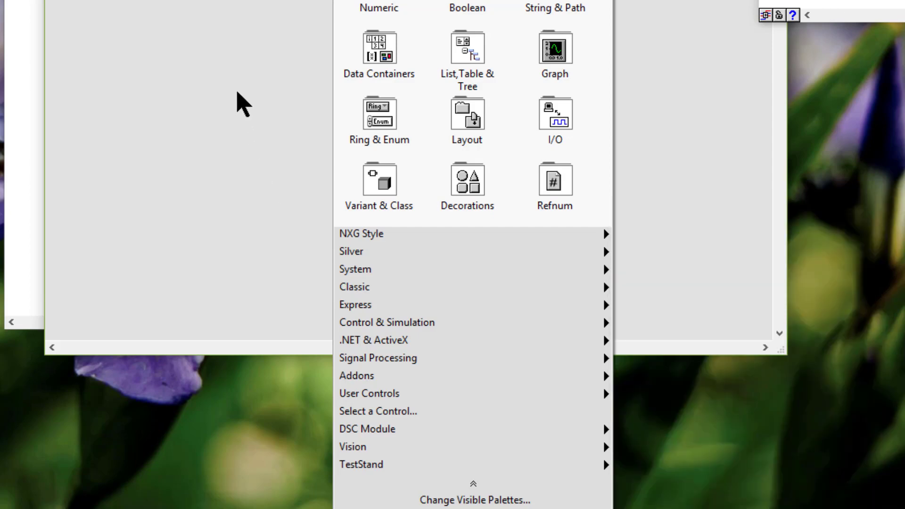
pyautogui.moveTo(279, 72)
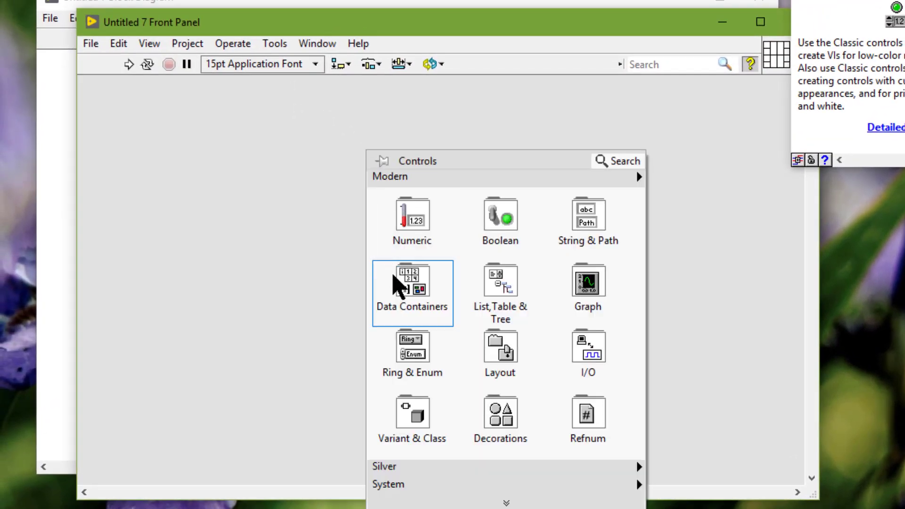
# Reopen the Controls palette, enter Data Containers and pin its subpalette beside the panel
pyautogui.click(412, 282)
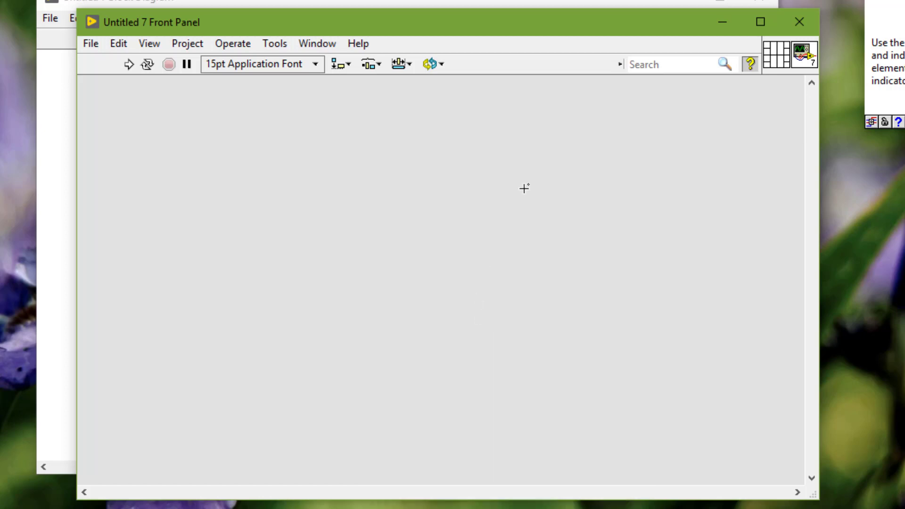
pyautogui.rightClick(525, 189)
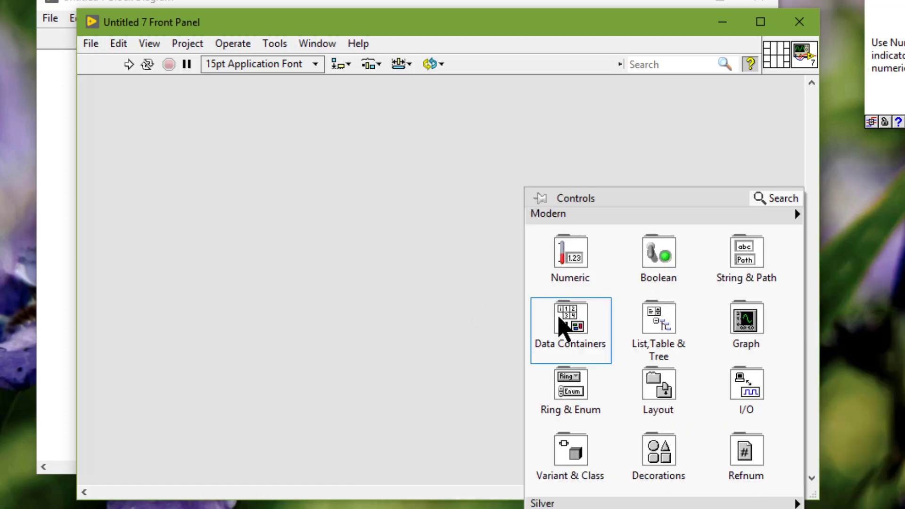
pyautogui.click(570, 317)
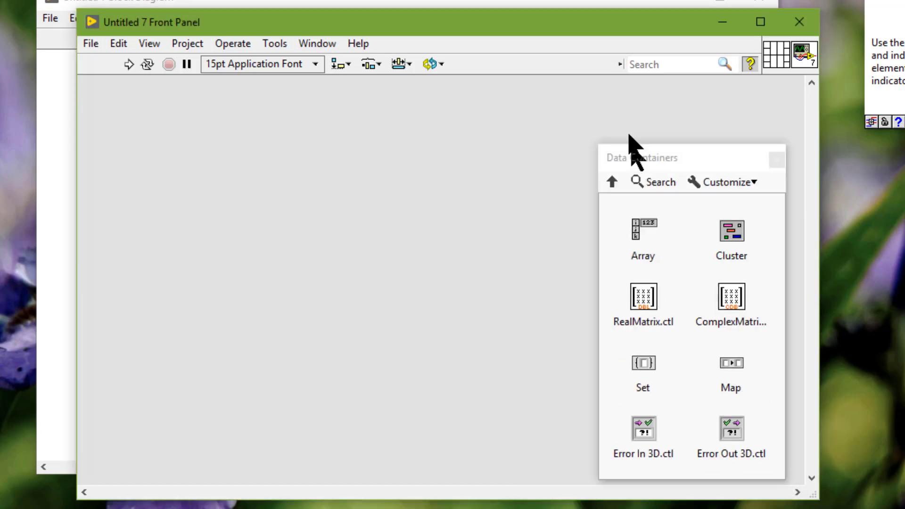
pyautogui.click(642, 237)
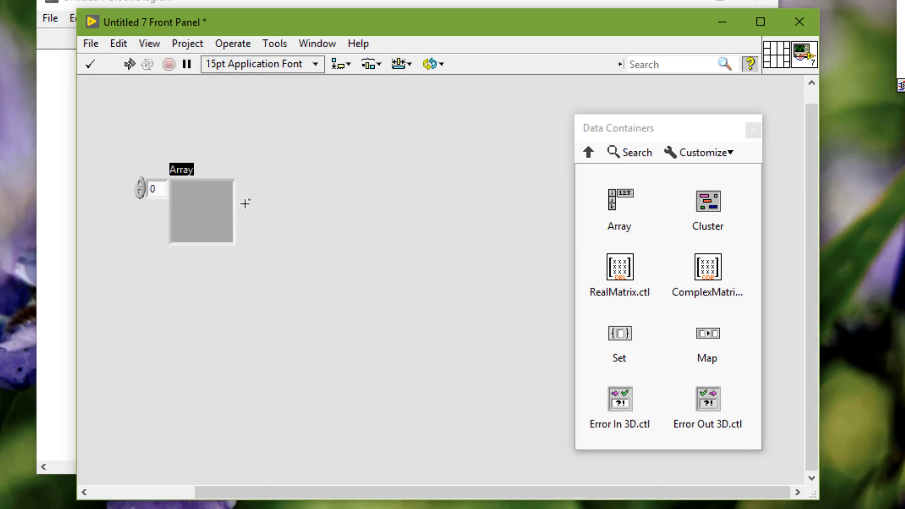
pyautogui.moveTo(268, 203)
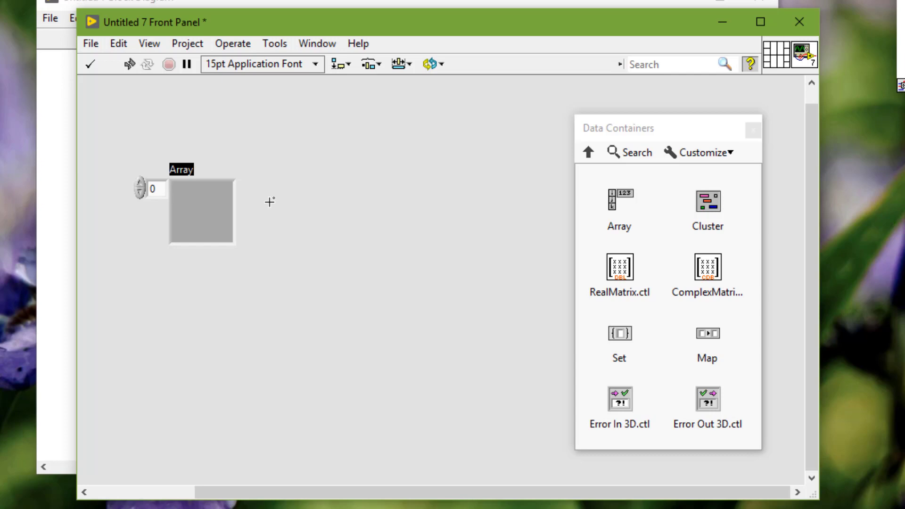
pyautogui.moveTo(304, 184)
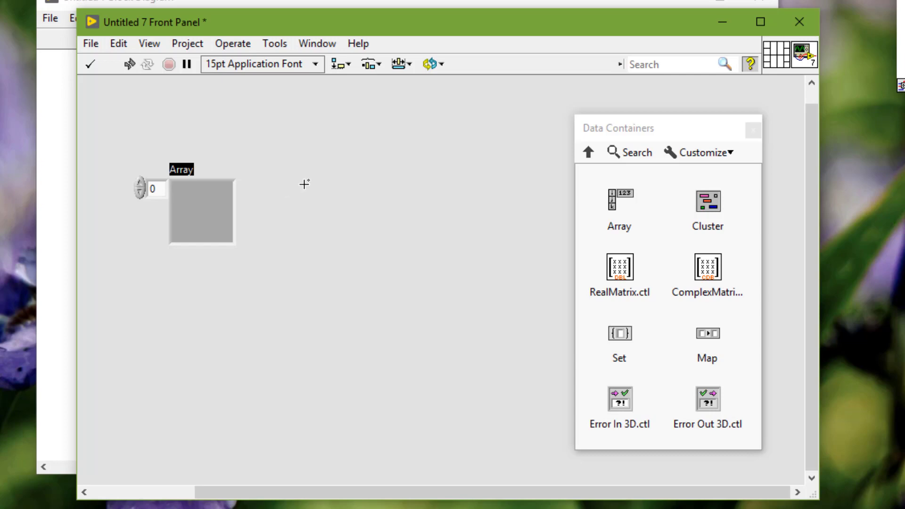
pyautogui.moveTo(330, 188)
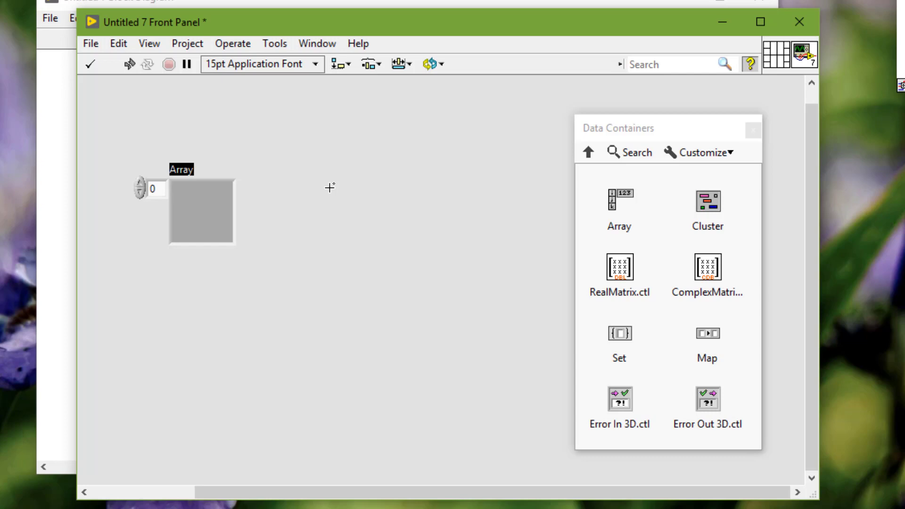
pyautogui.moveTo(279, 188)
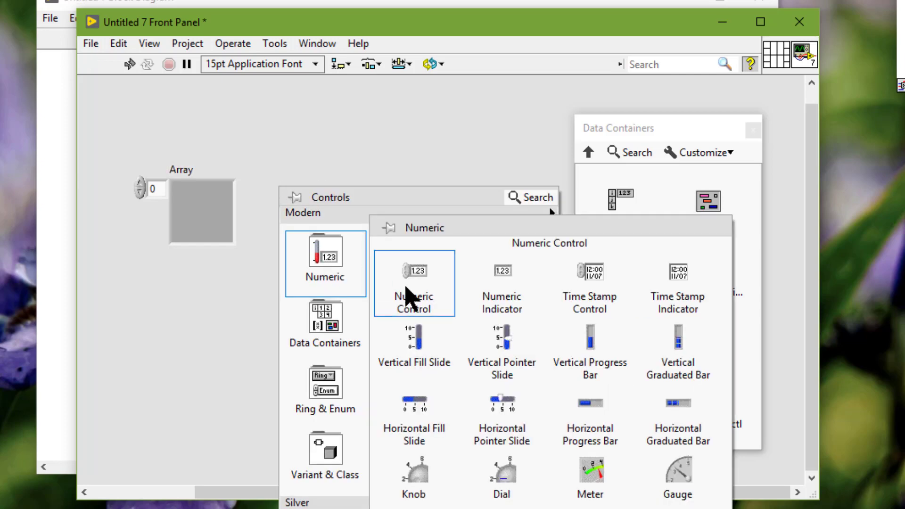
# Fill Array and Array 2 with numeric elements, then select Array
pyautogui.click(413, 283)
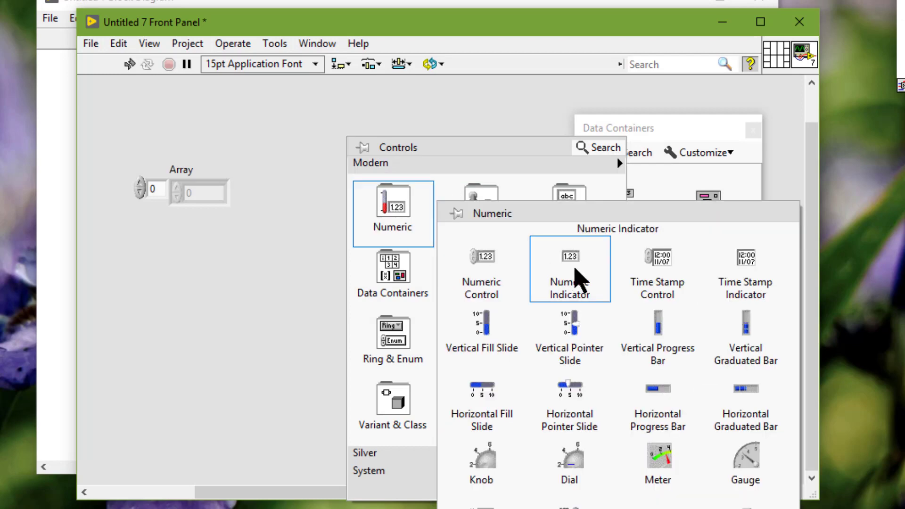
pyautogui.click(569, 256)
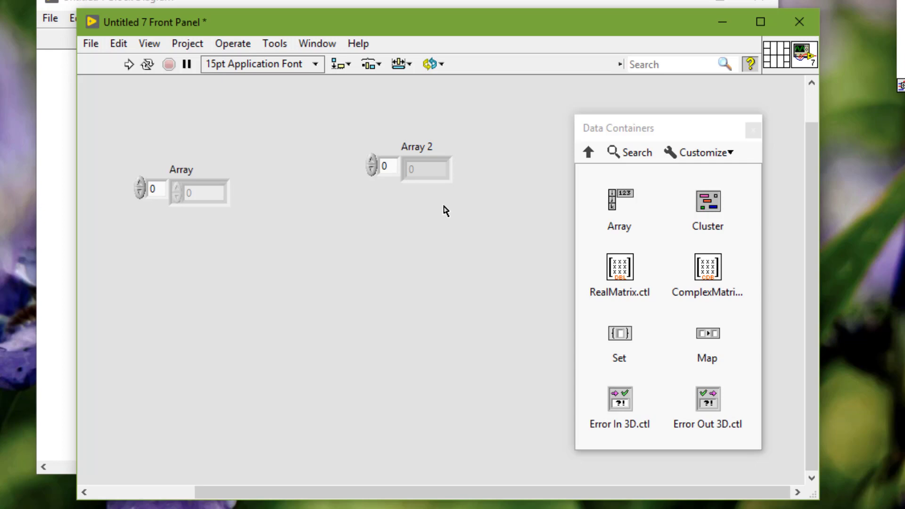
pyautogui.click(152, 189)
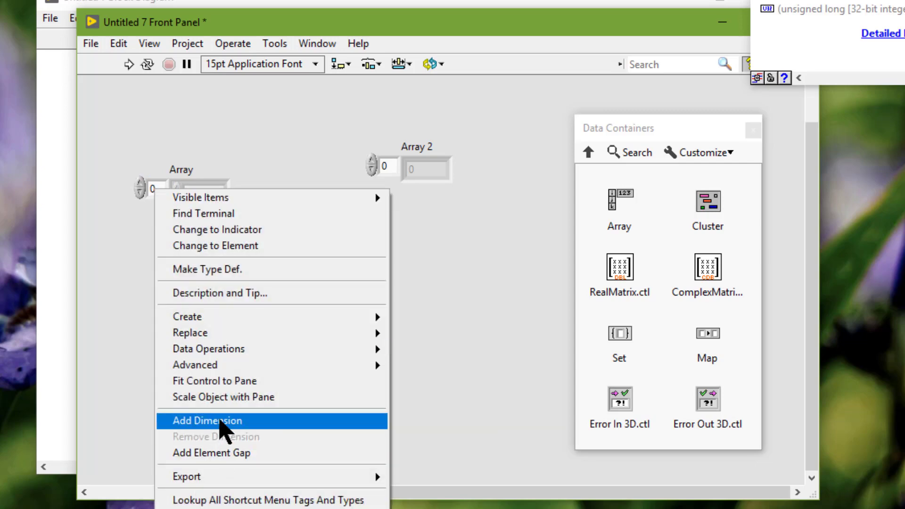
# Add a dimension so Array becomes a two-dimensional numeric grid
pyautogui.click(207, 420)
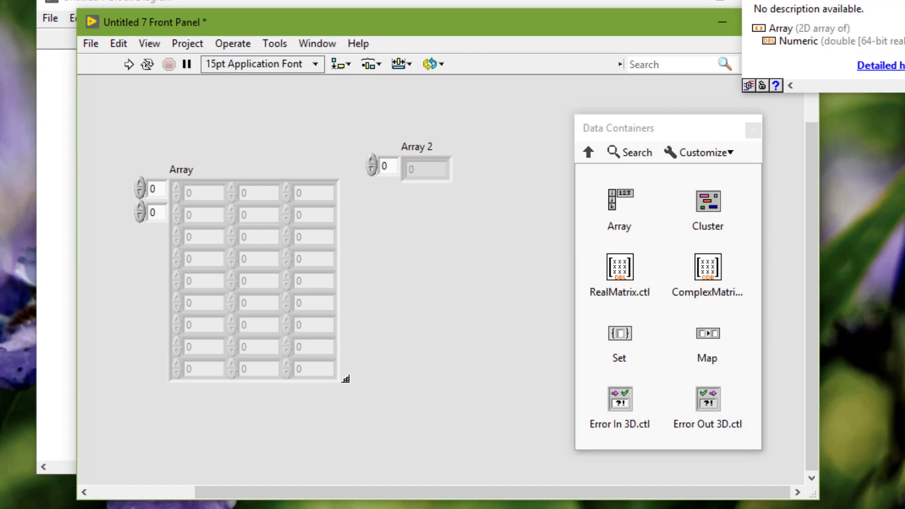
pyautogui.moveTo(313, 302)
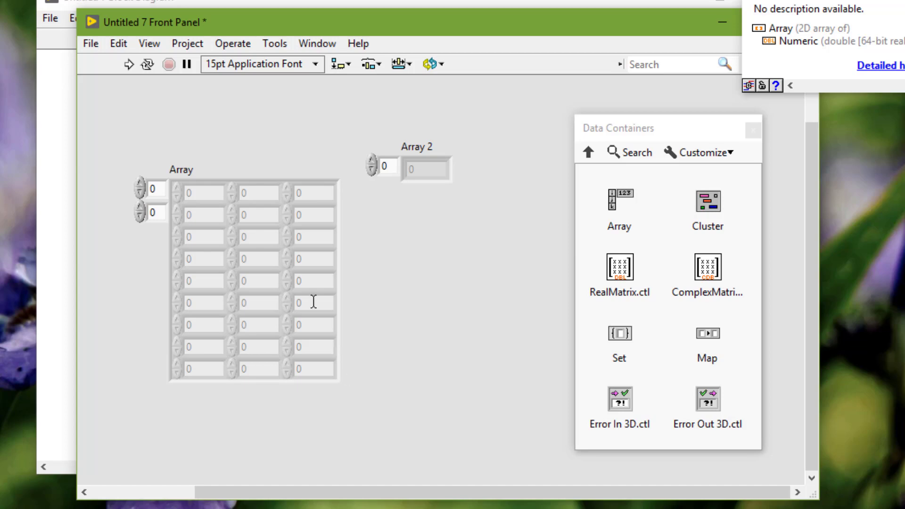
pyautogui.moveTo(189, 118)
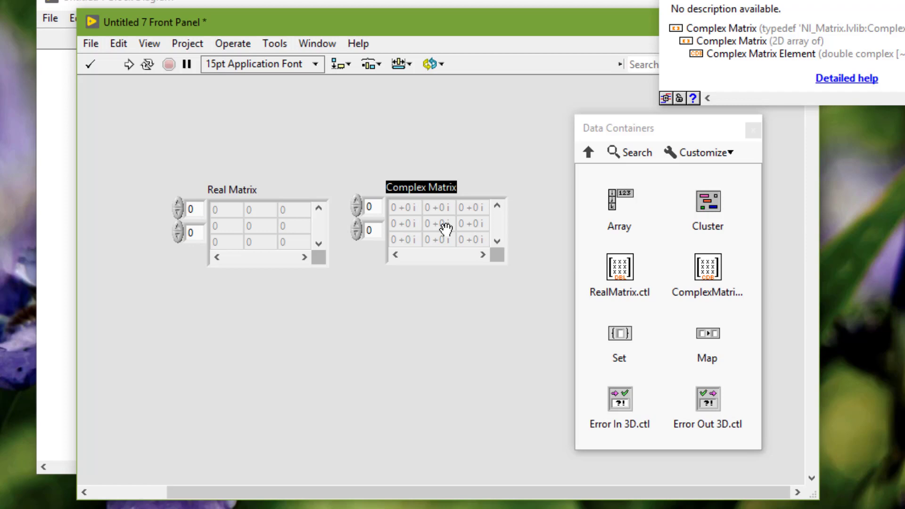
pyautogui.moveTo(394, 191)
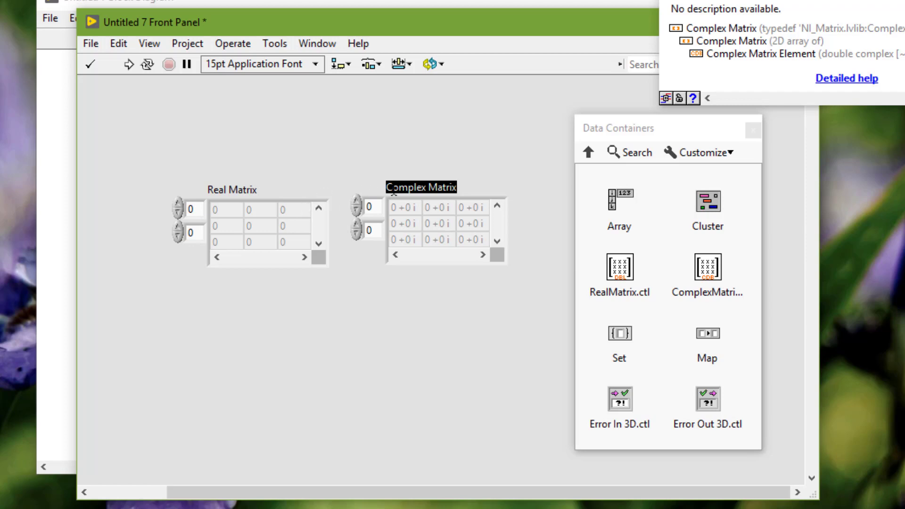
pyautogui.moveTo(437, 200)
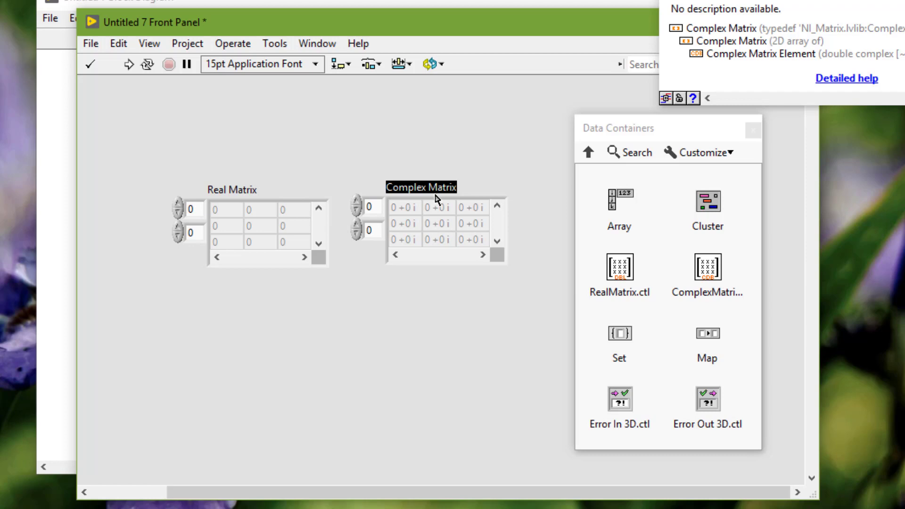
pyautogui.moveTo(265, 190)
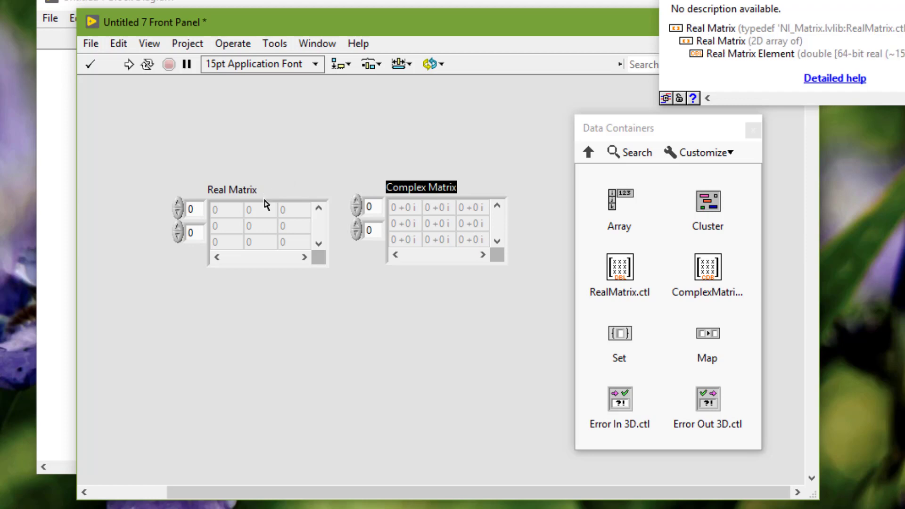
# Marquee-select the Real Matrix and Complex Matrix controls together
pyautogui.click(248, 226)
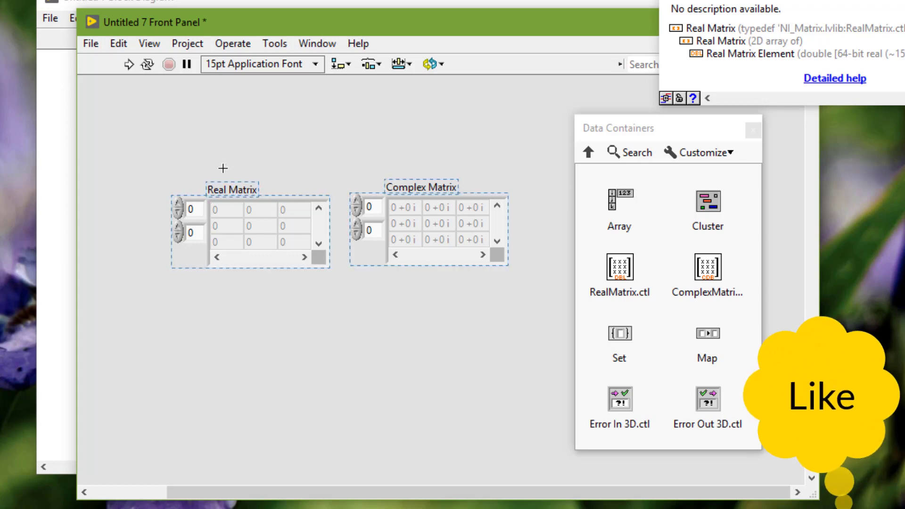
# Delete both selected matrices, leaving the front panel empty
pyautogui.press('Delete')
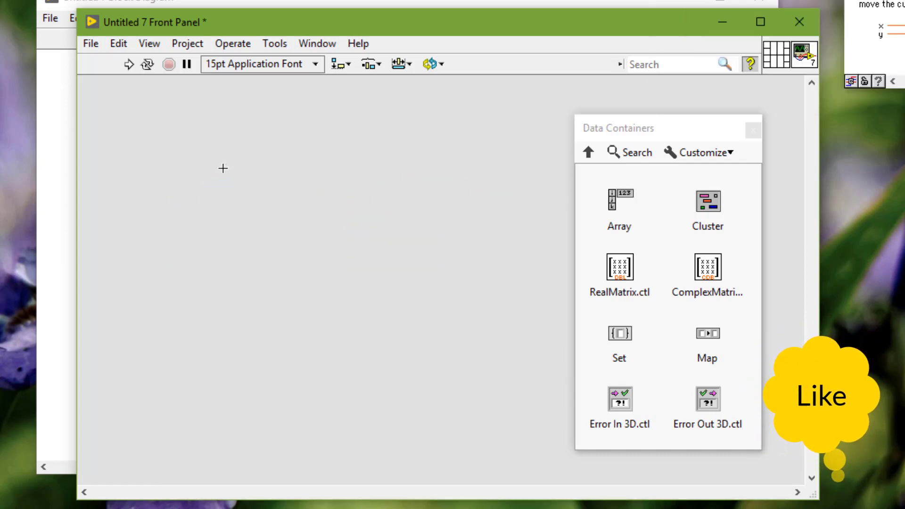
pyautogui.moveTo(376, 249)
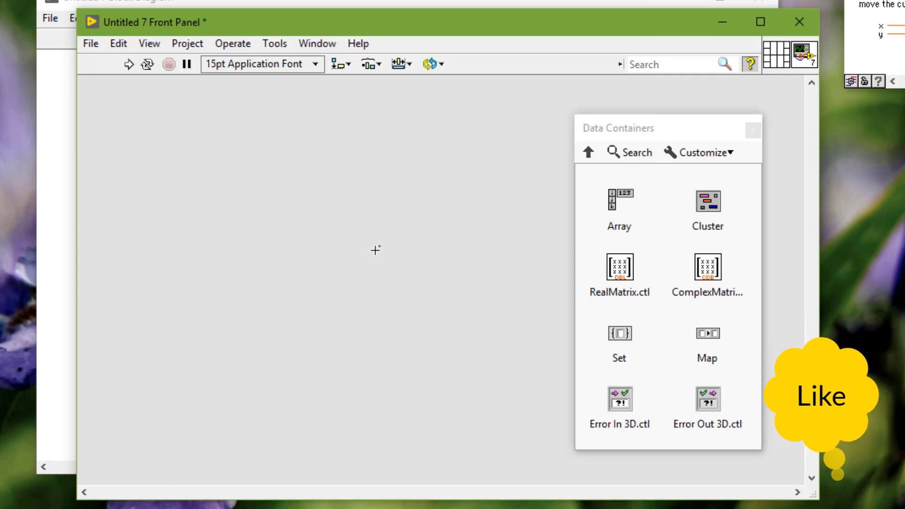
pyautogui.click(619, 398)
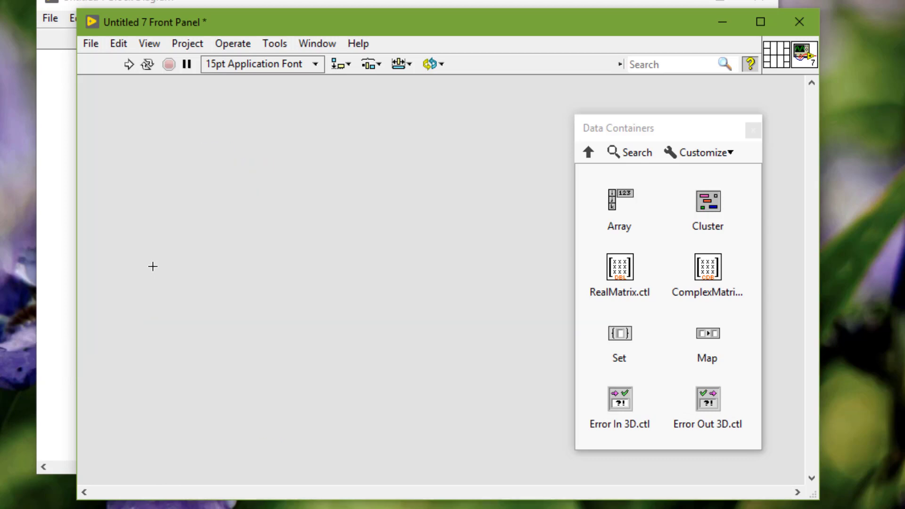
pyautogui.moveTo(587, 300)
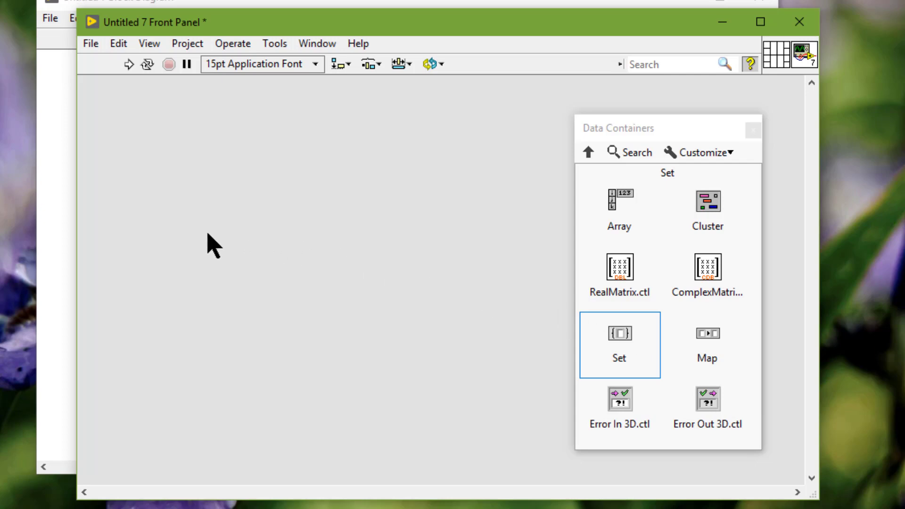
pyautogui.click(214, 239)
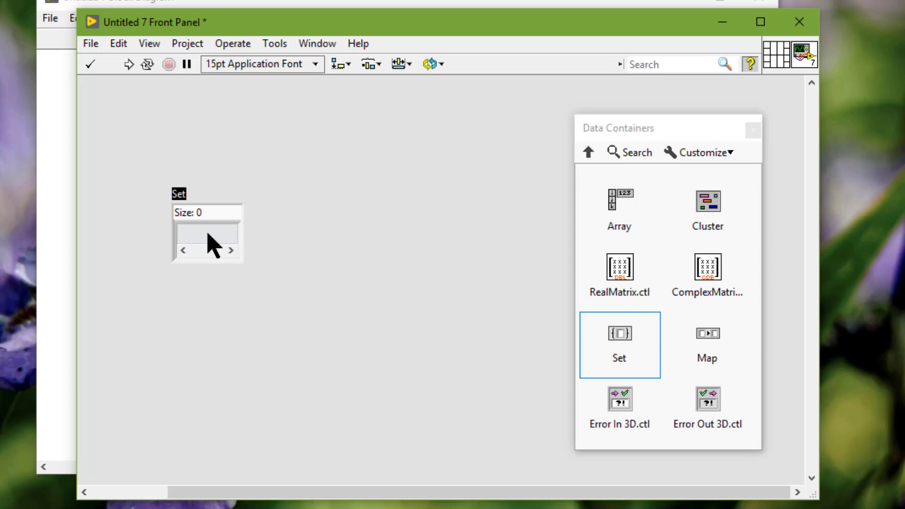
pyautogui.moveTo(154, 215)
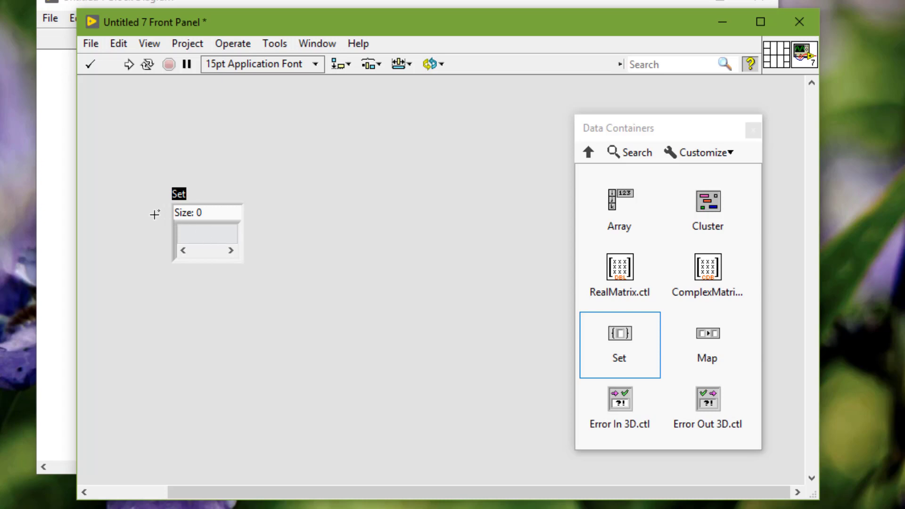
pyautogui.click(207, 234)
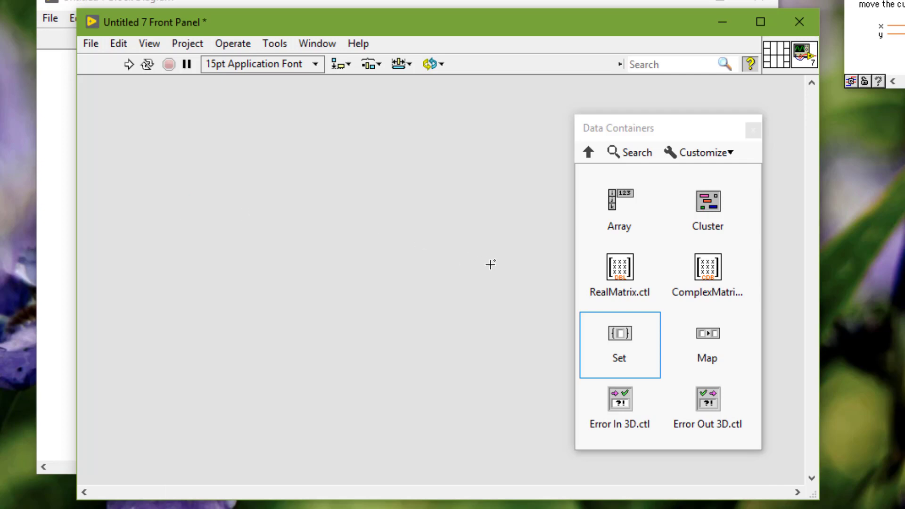
# Place an empty Map control (Size: 0) on the front panel
pyautogui.click(706, 345)
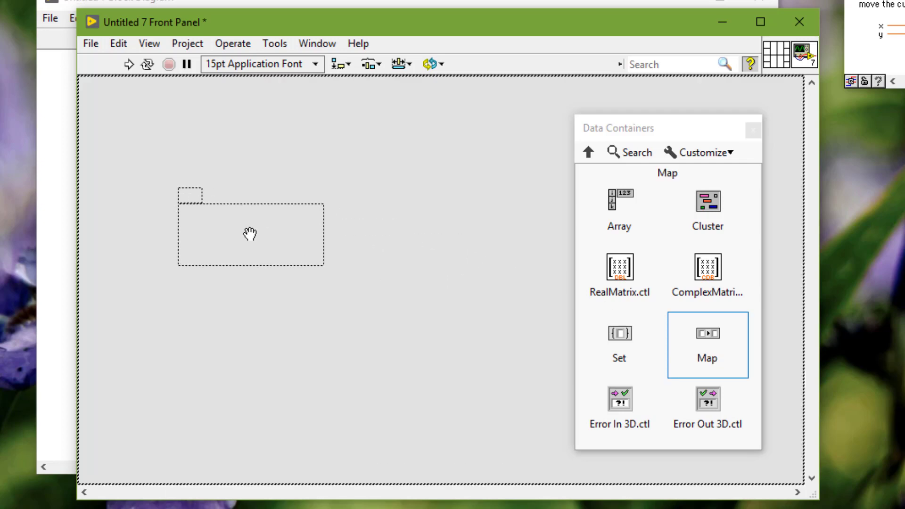
pyautogui.click(251, 234)
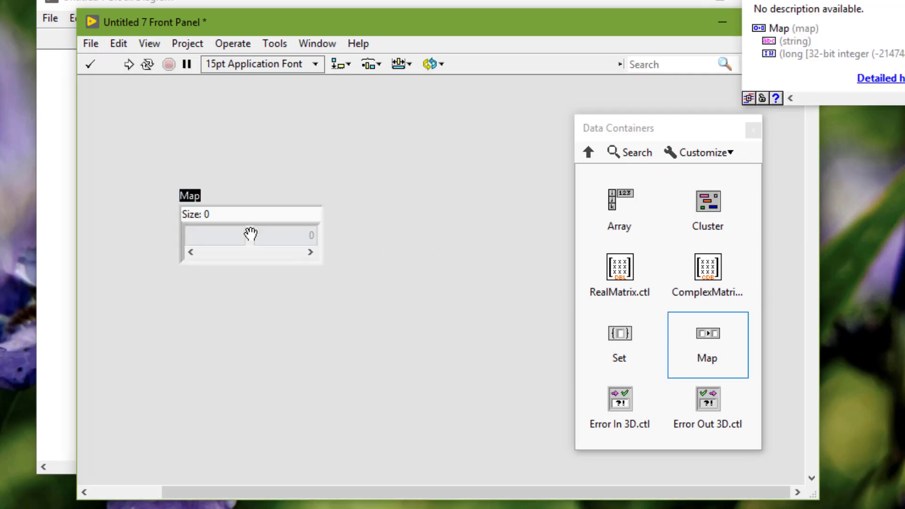